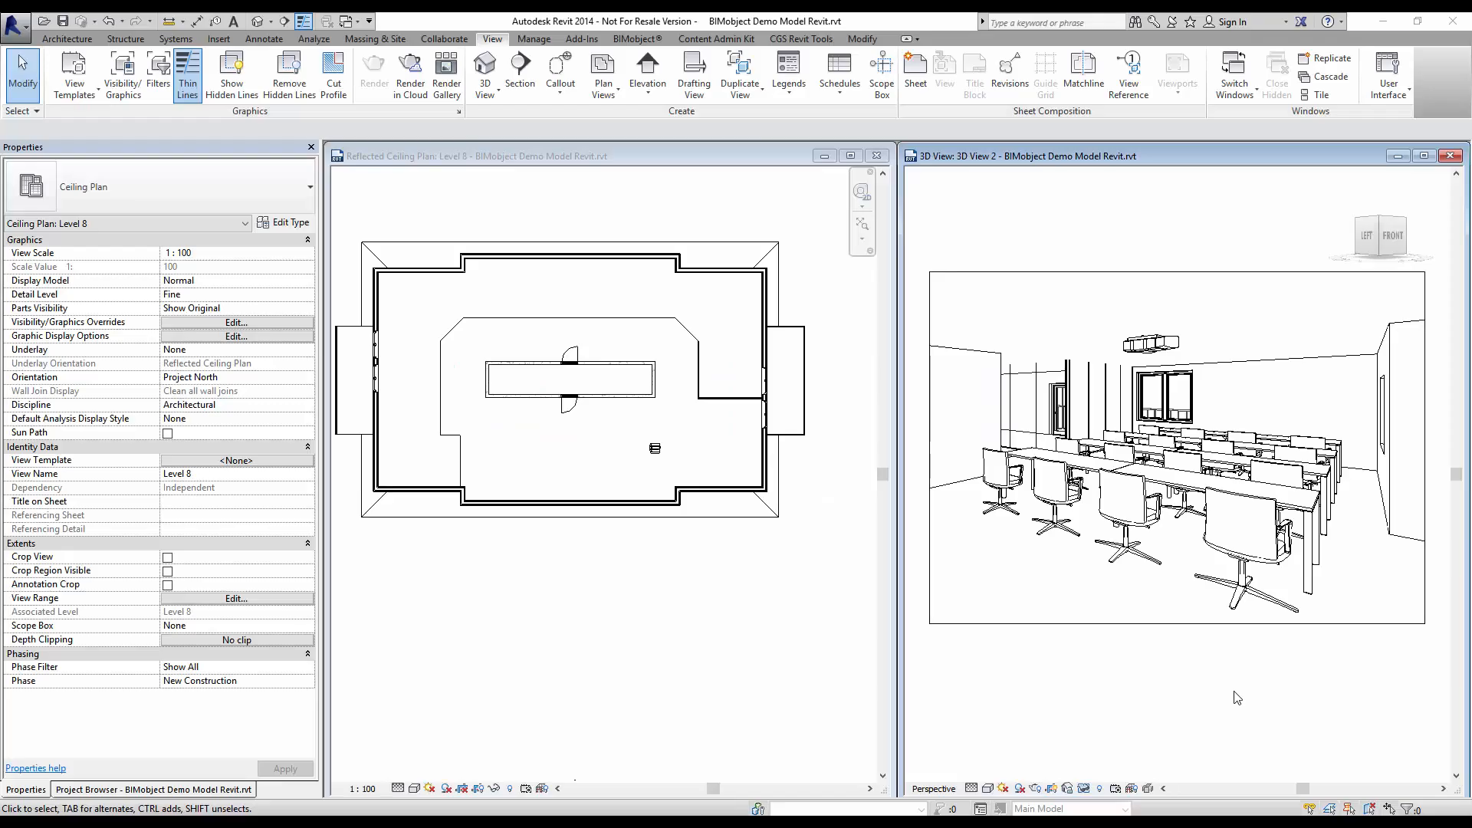
mouse_move(681, 288)
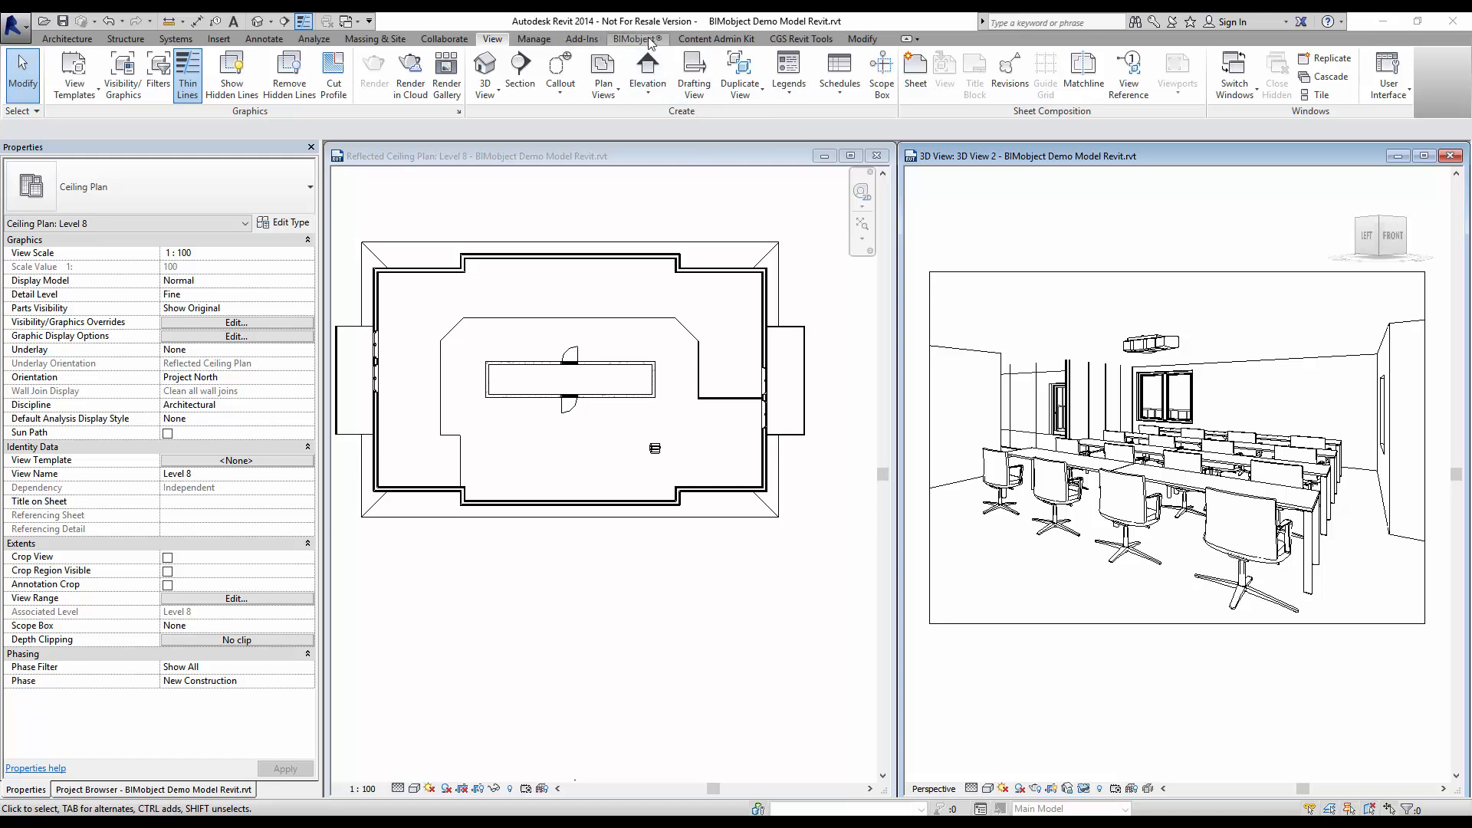
Show the BIMobject add-in's commands on the Revit ribbon.
click(636, 39)
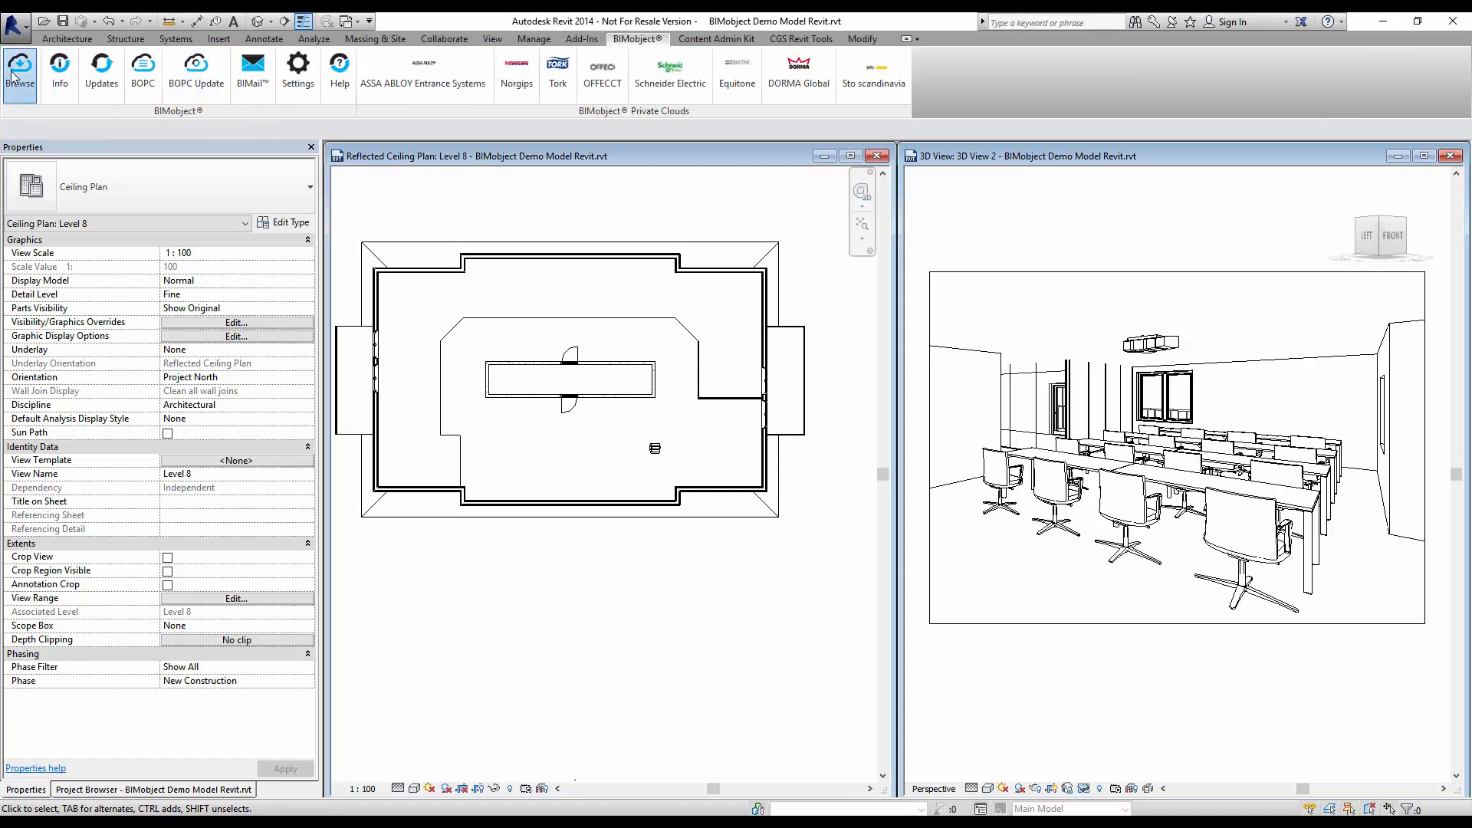
Browse the BIMobject catalogue filtered by 'light' to the Intra lighting brand.
click(21, 64)
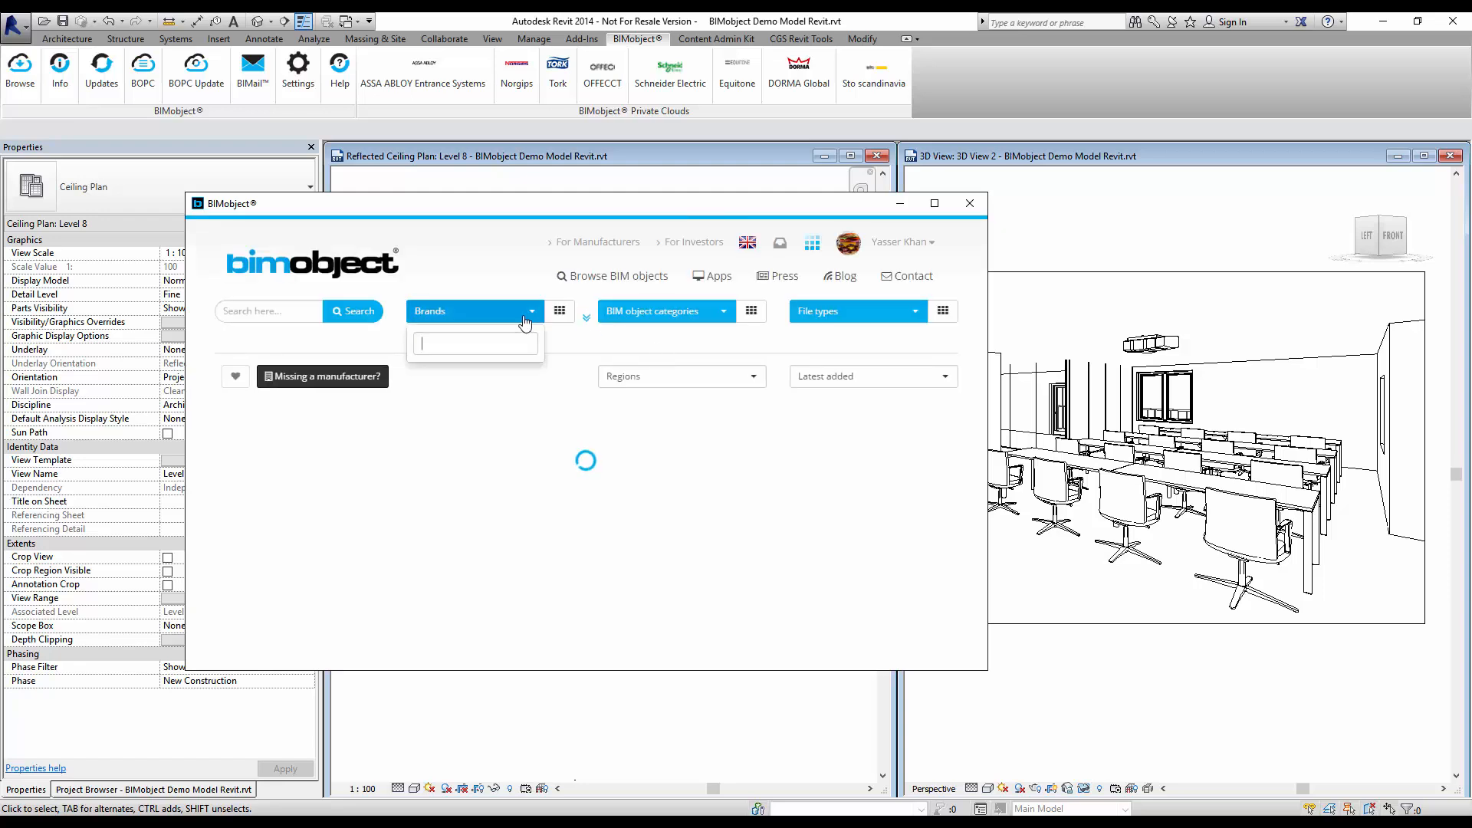
text(light)
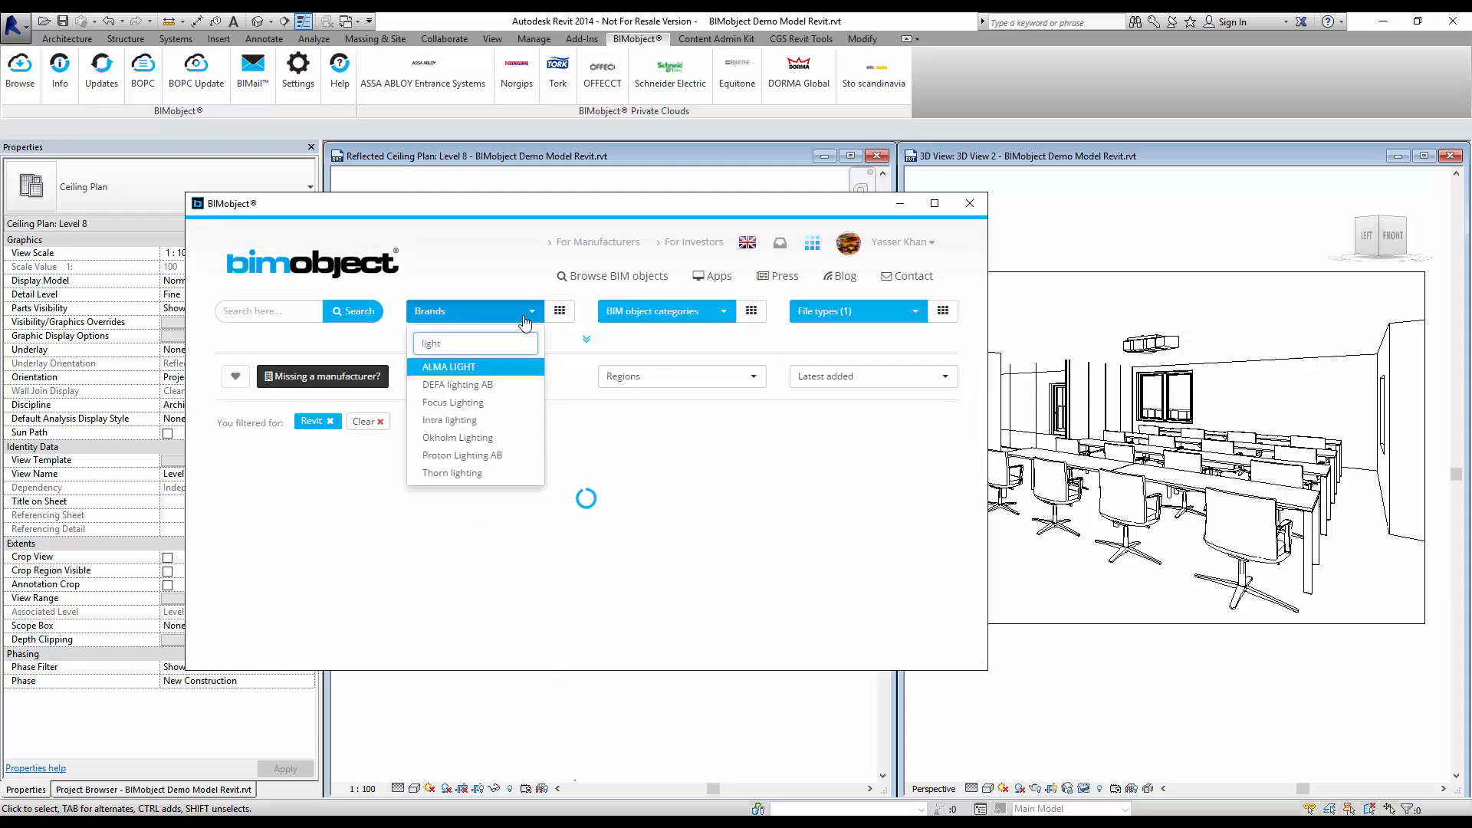
click(440, 419)
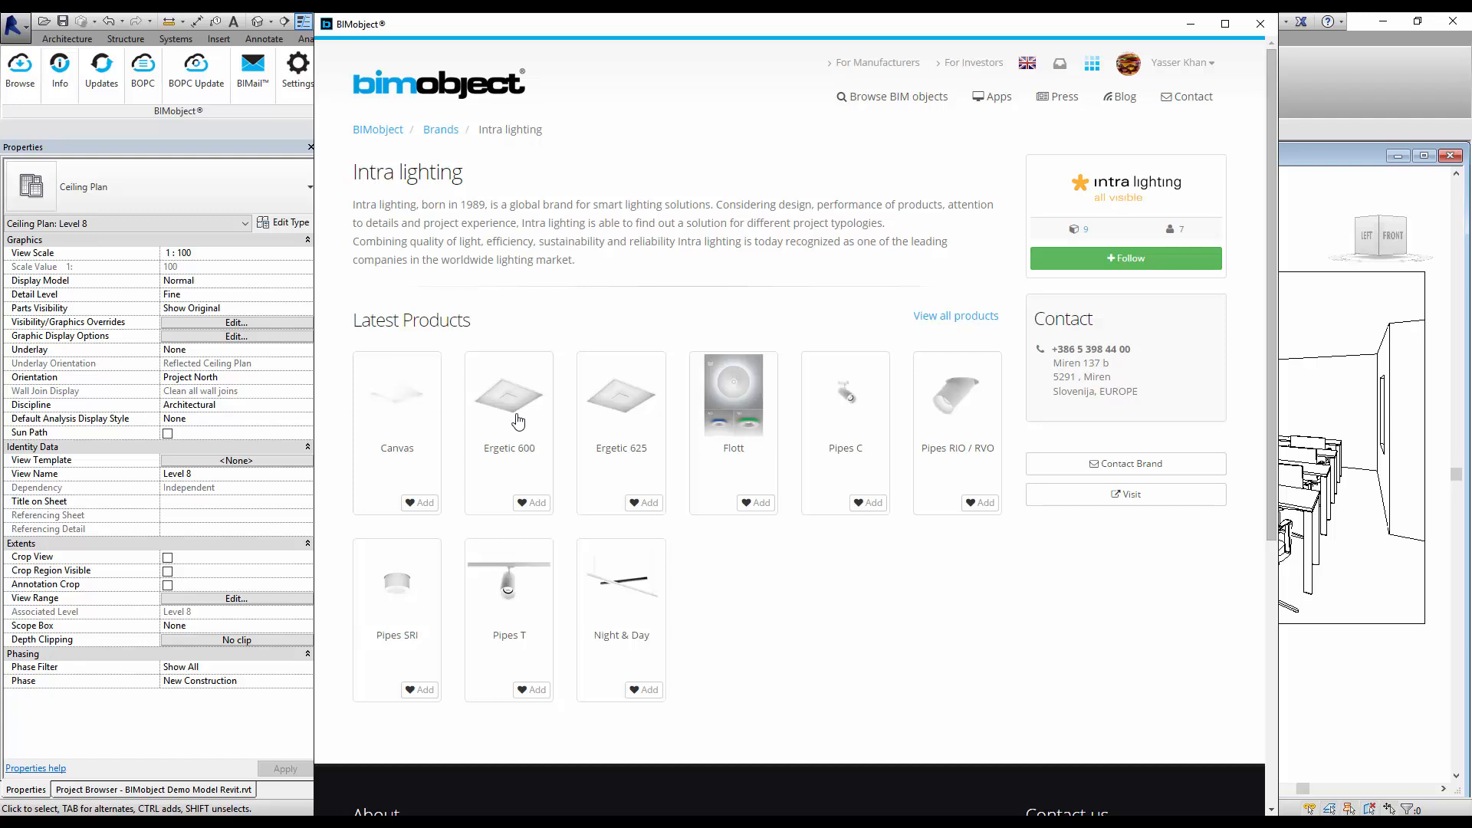
Show the Ergetic 600 product's classification and its list of downloadable files.
click(508, 396)
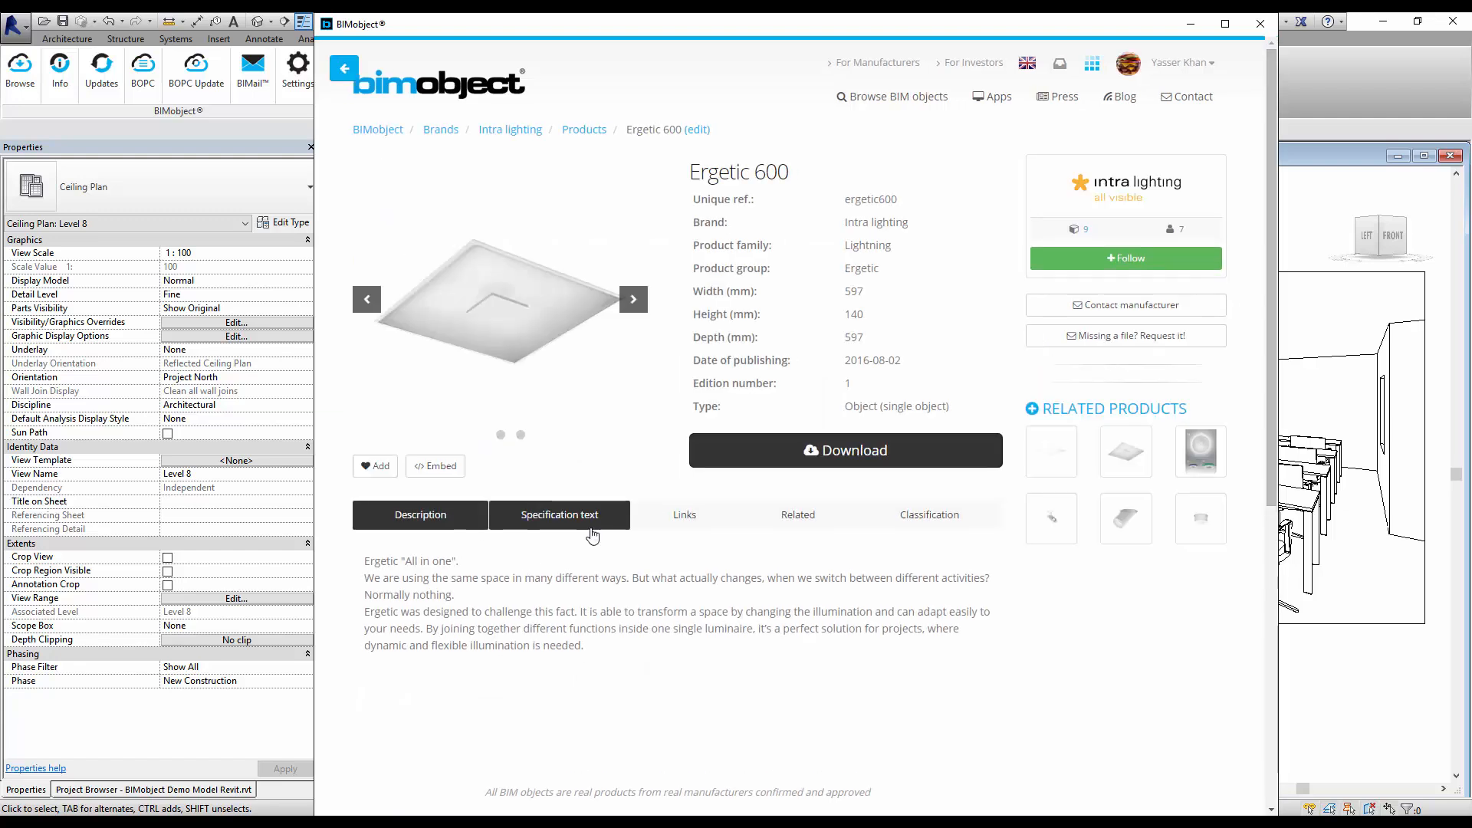
click(929, 515)
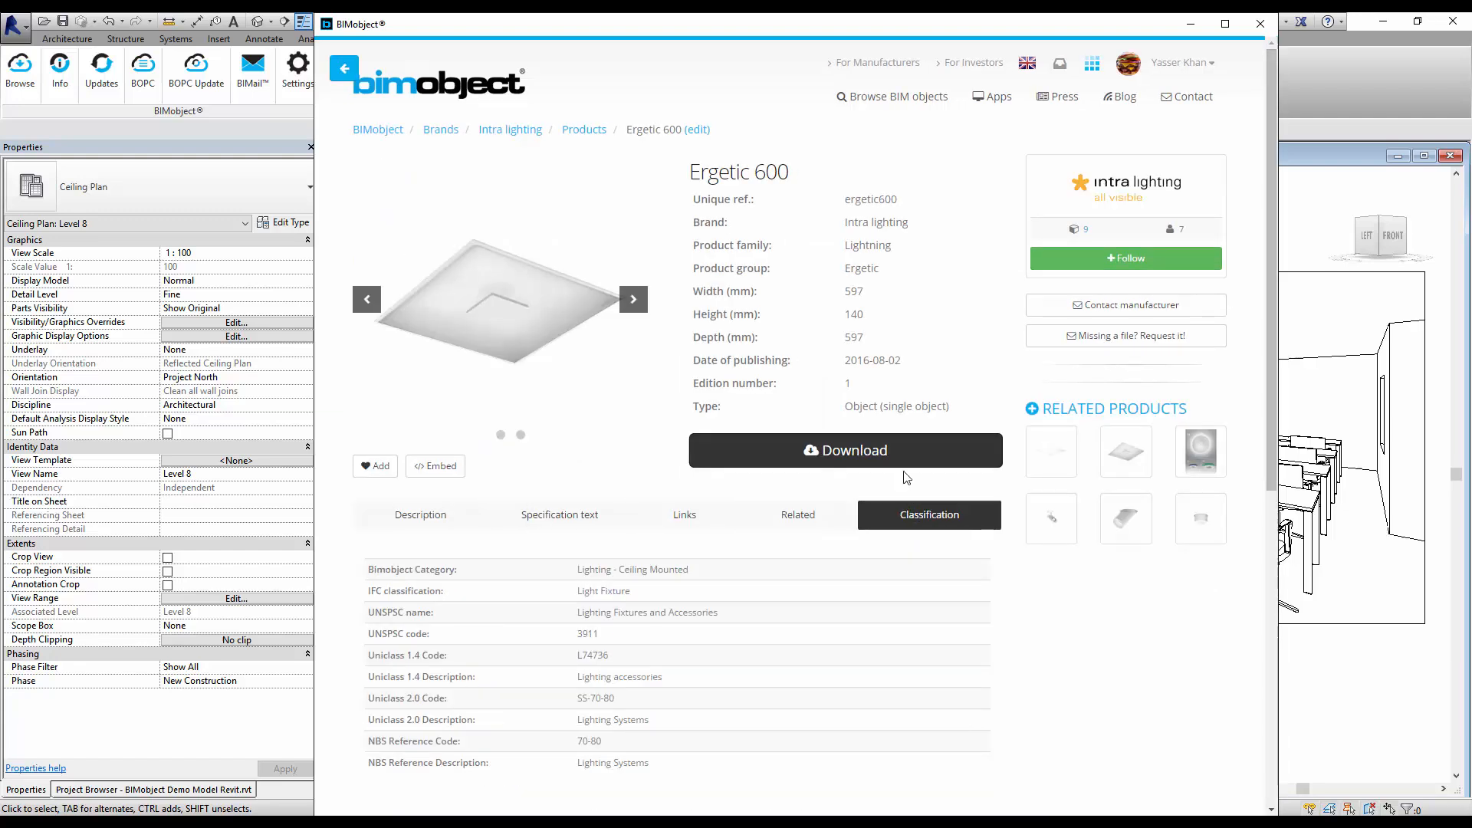
click(843, 450)
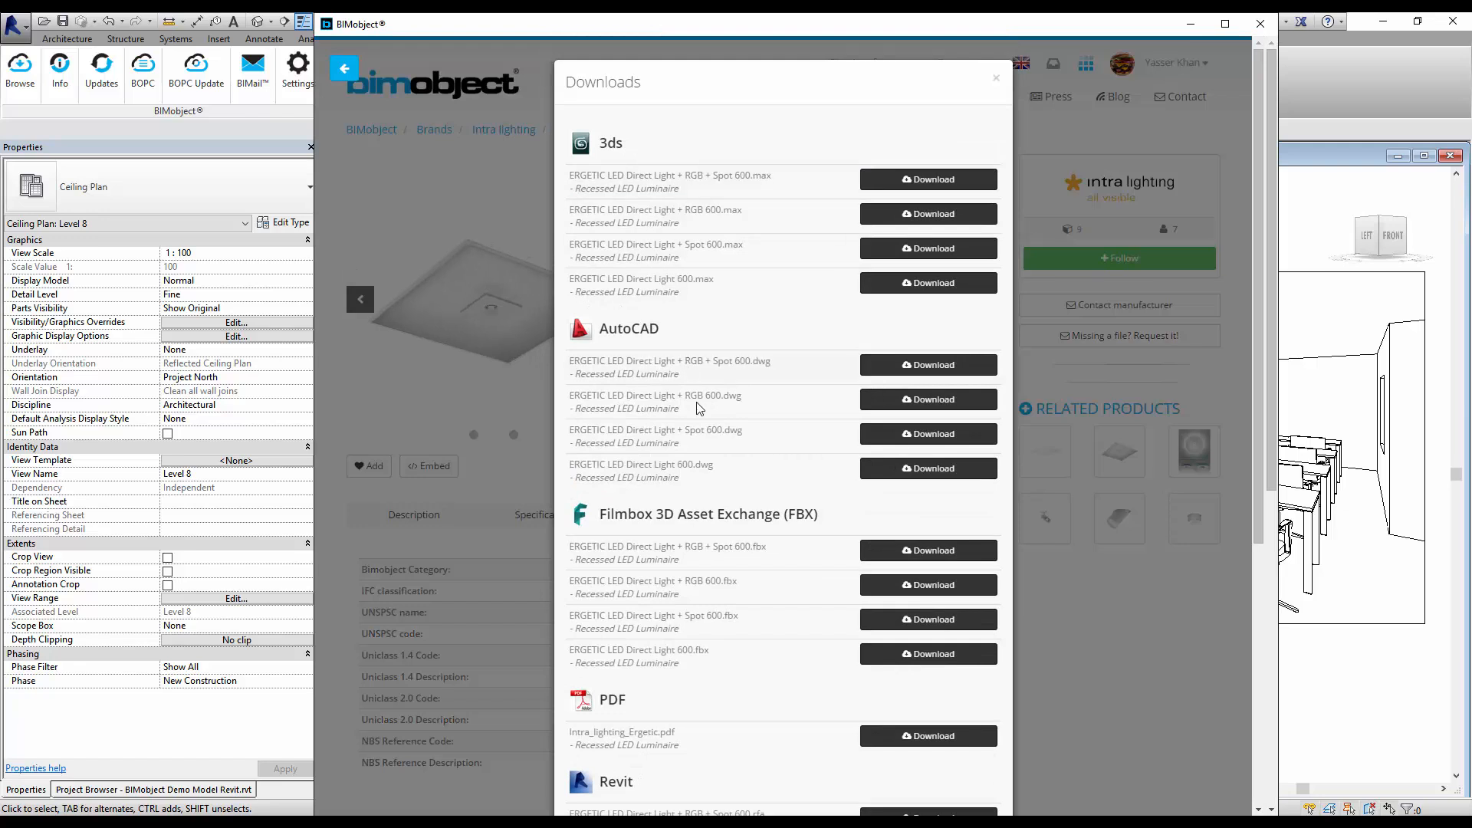
Download the ERGETIC LED Direct Light + RGB + Spot 600 .rfa family into the project.
scroll(down, 3)
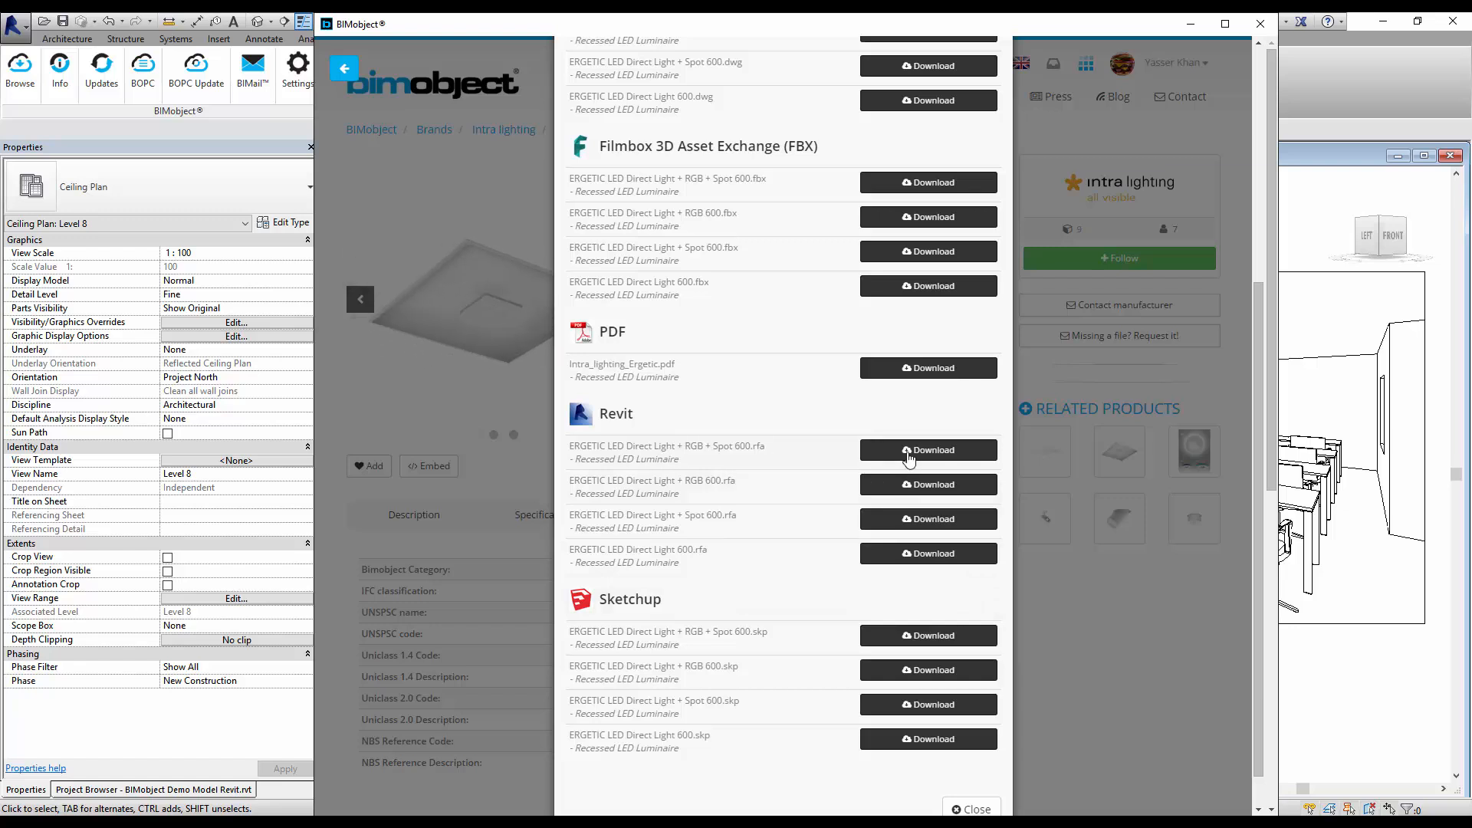
click(929, 449)
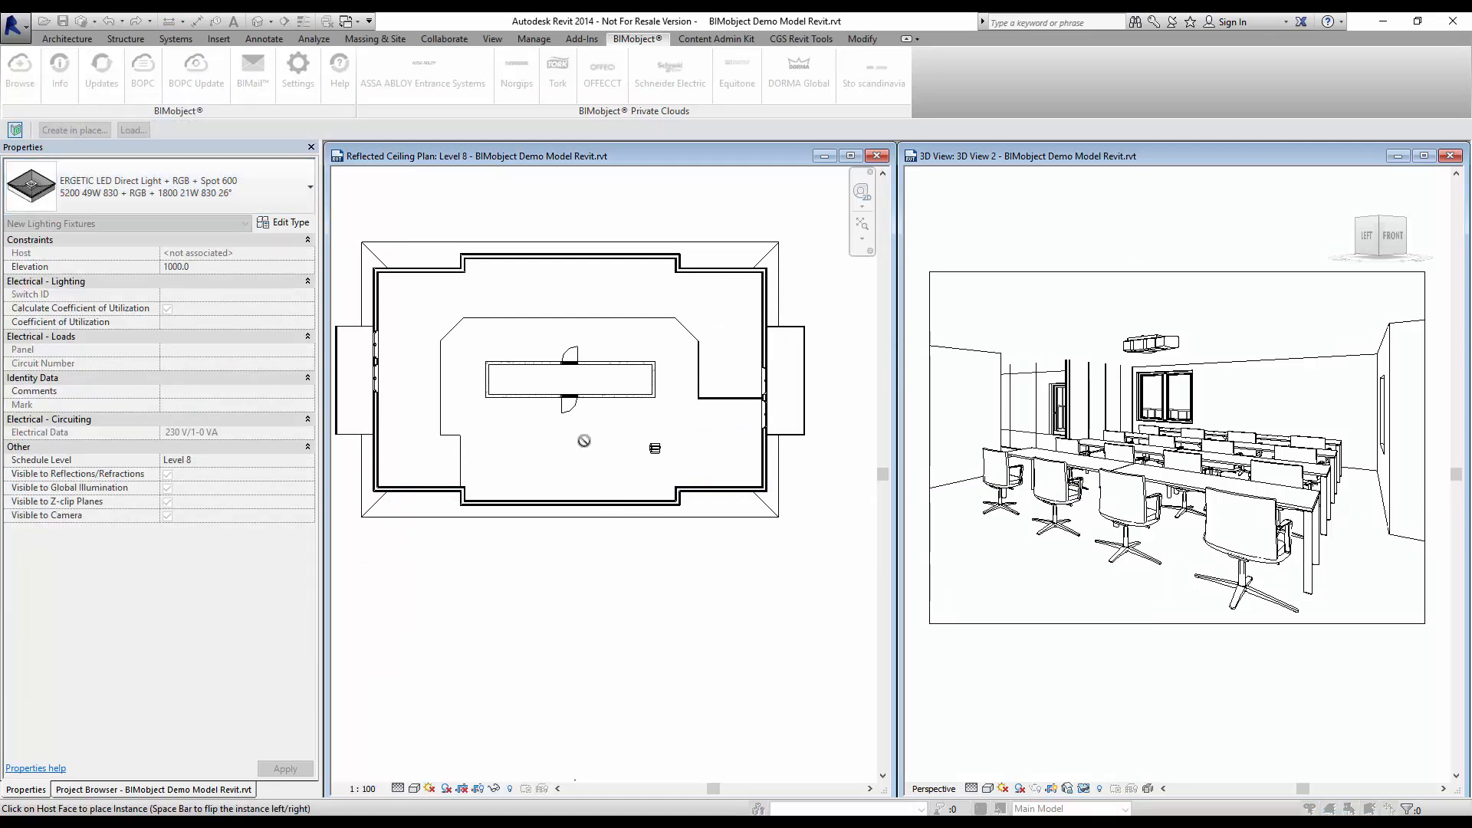
Start Component placement with the Ergetic RGB + Spot 600 fixture from the Architecture tools.
click(65, 40)
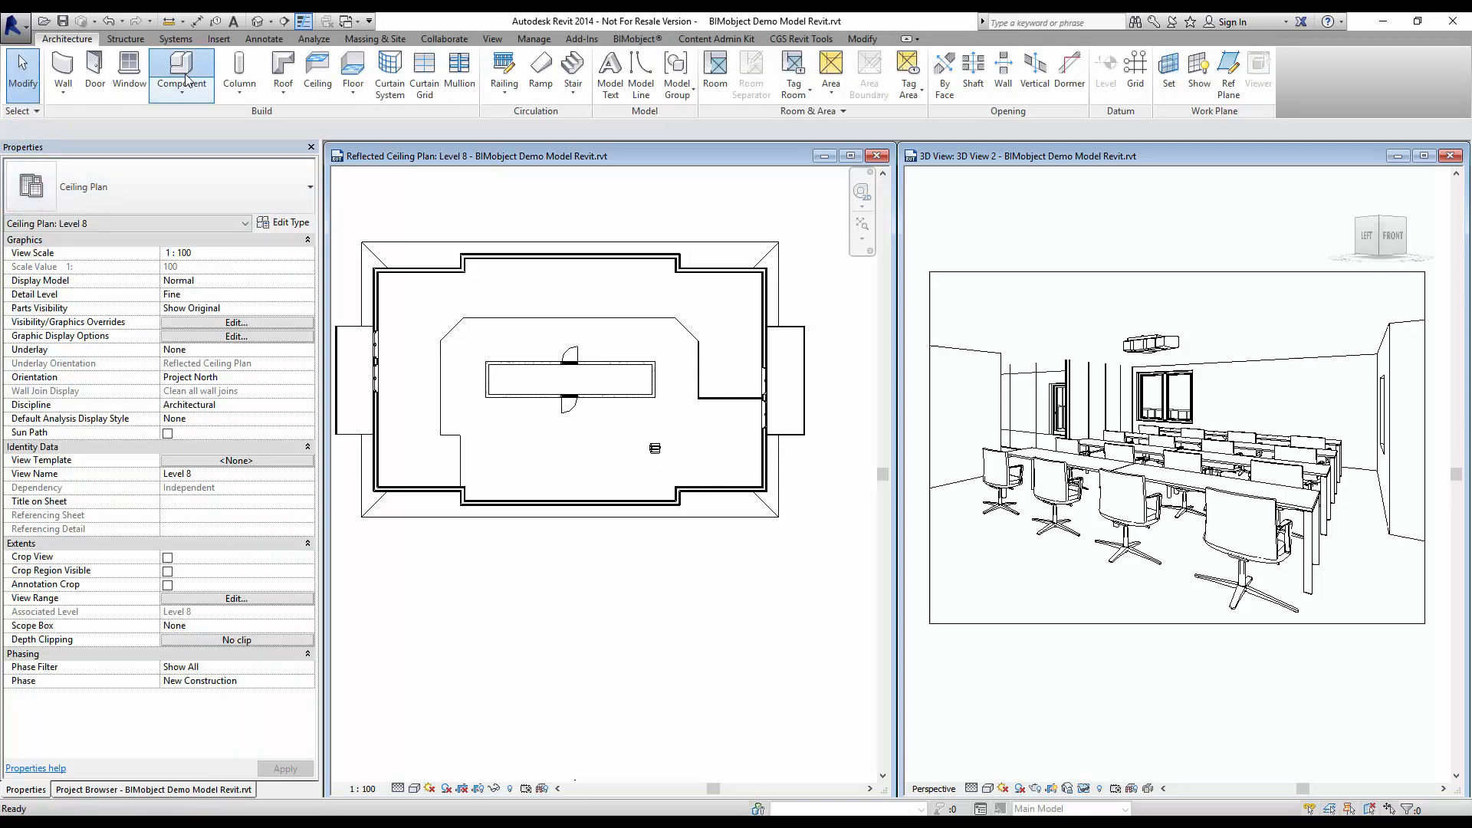
click(180, 65)
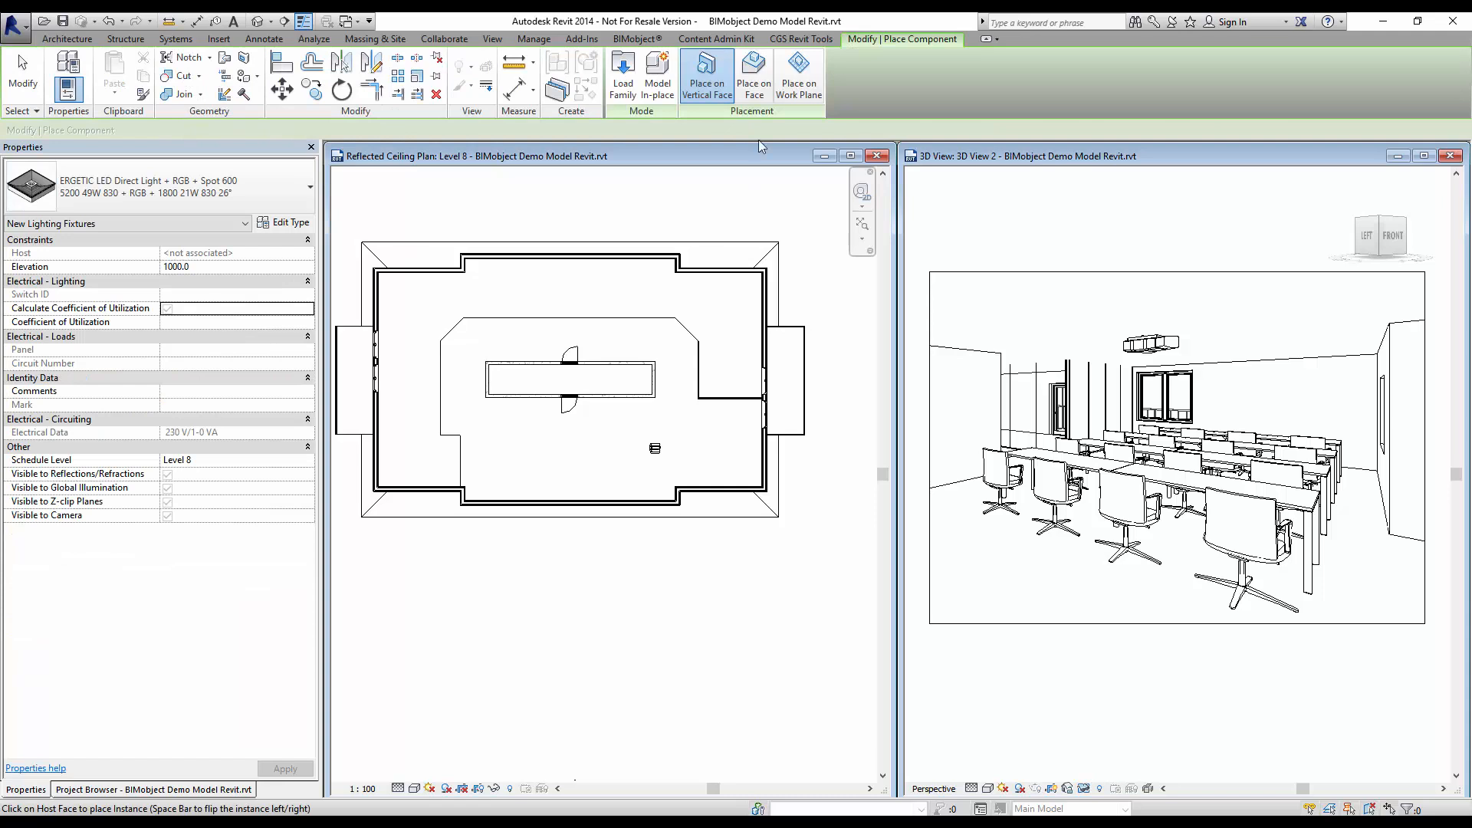
mouse_move(754, 72)
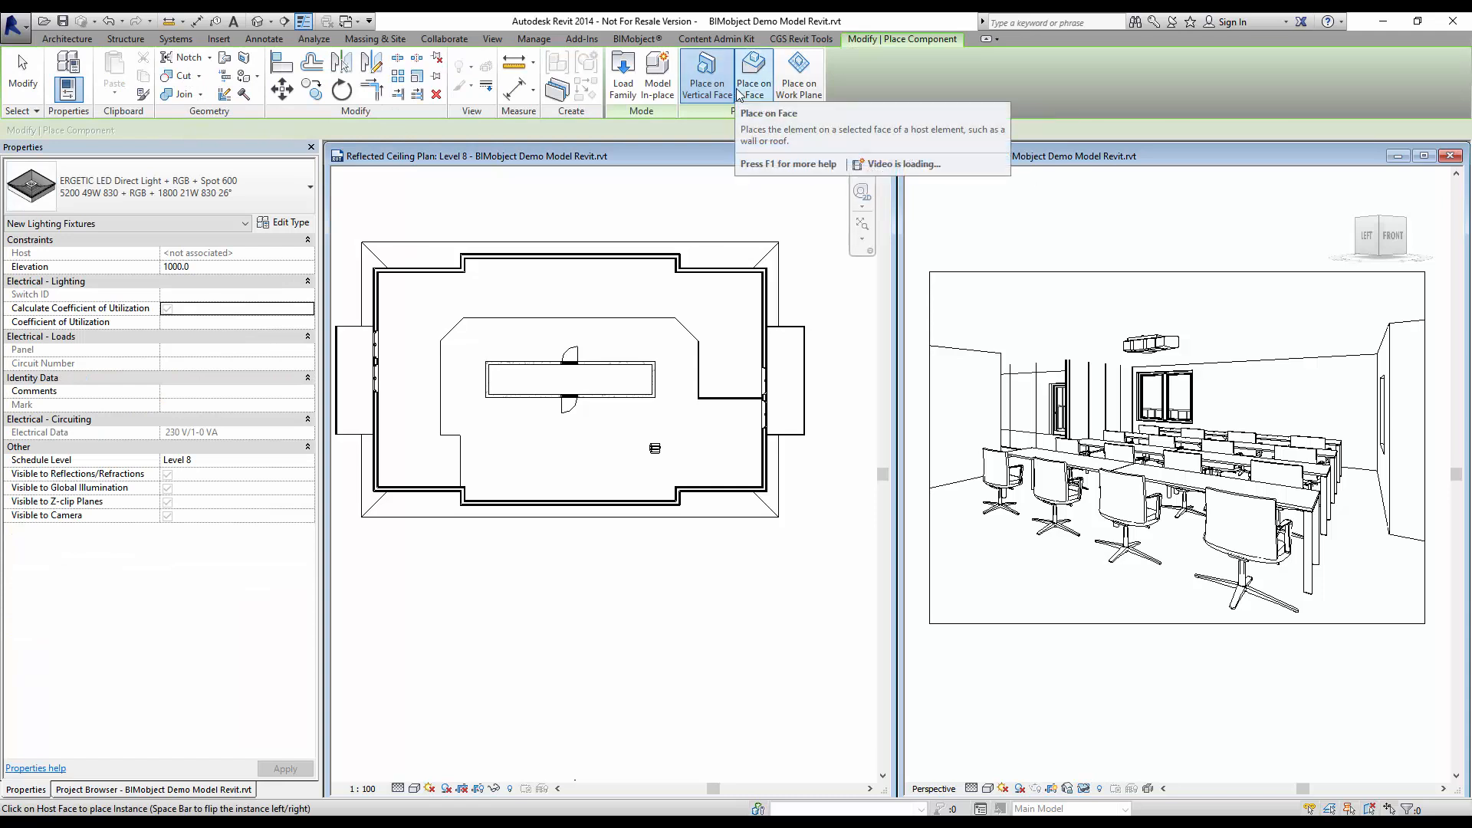
mouse_move(754, 76)
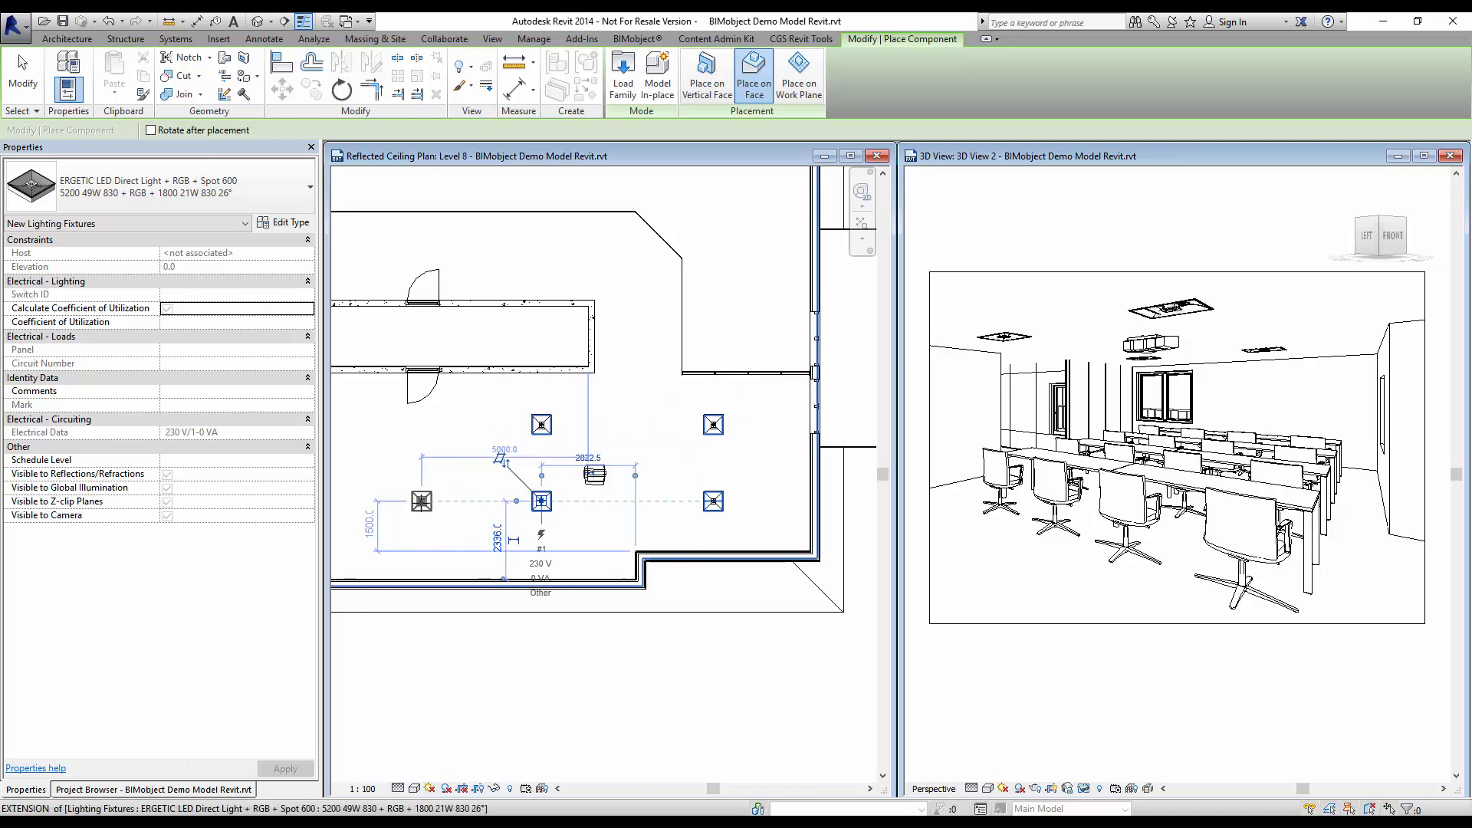
Place the last Ergetic fixture on the Level 8 ceiling and activate the 3D classroom view.
click(394, 425)
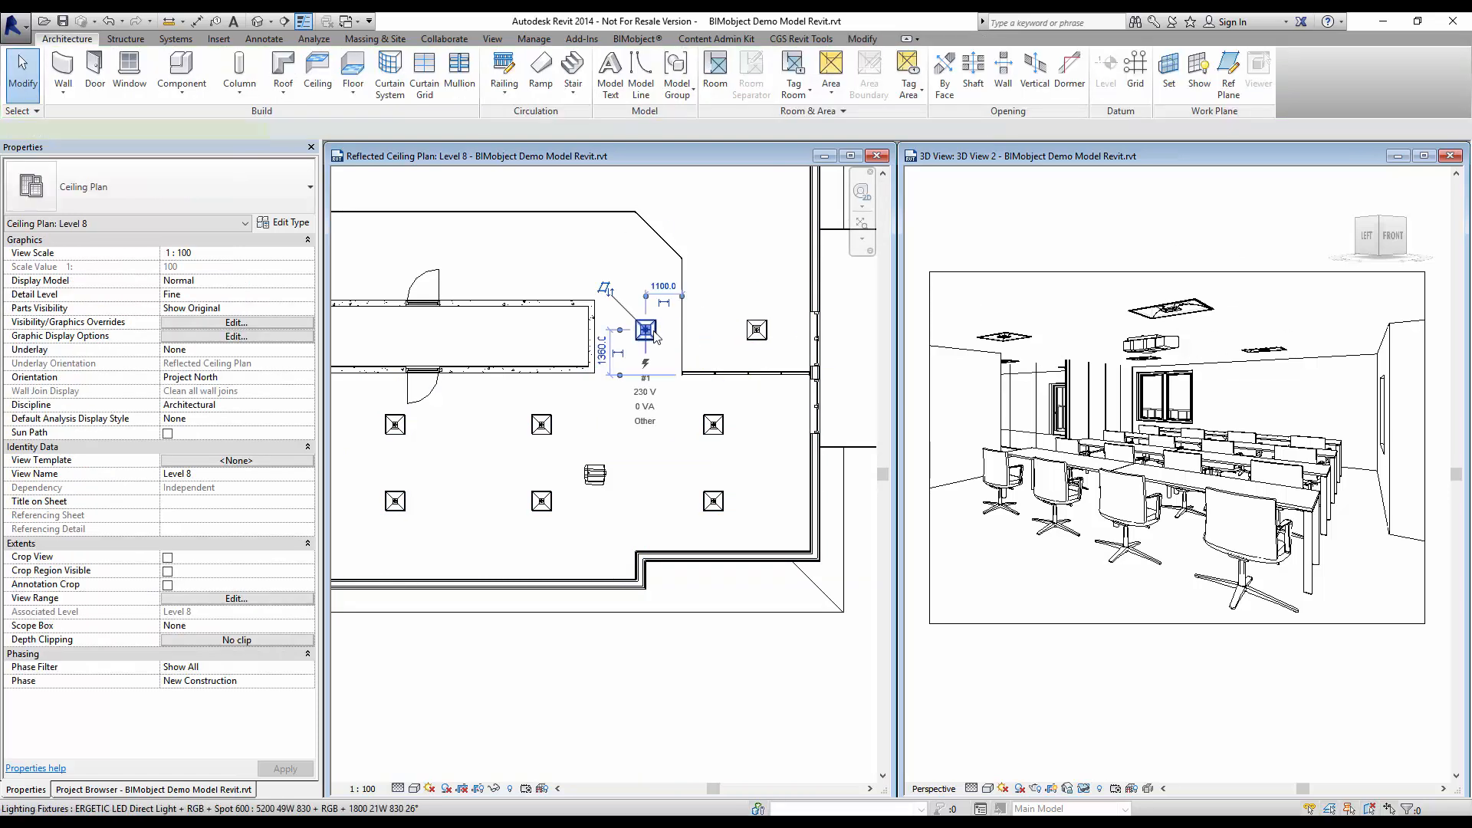
click(644, 328)
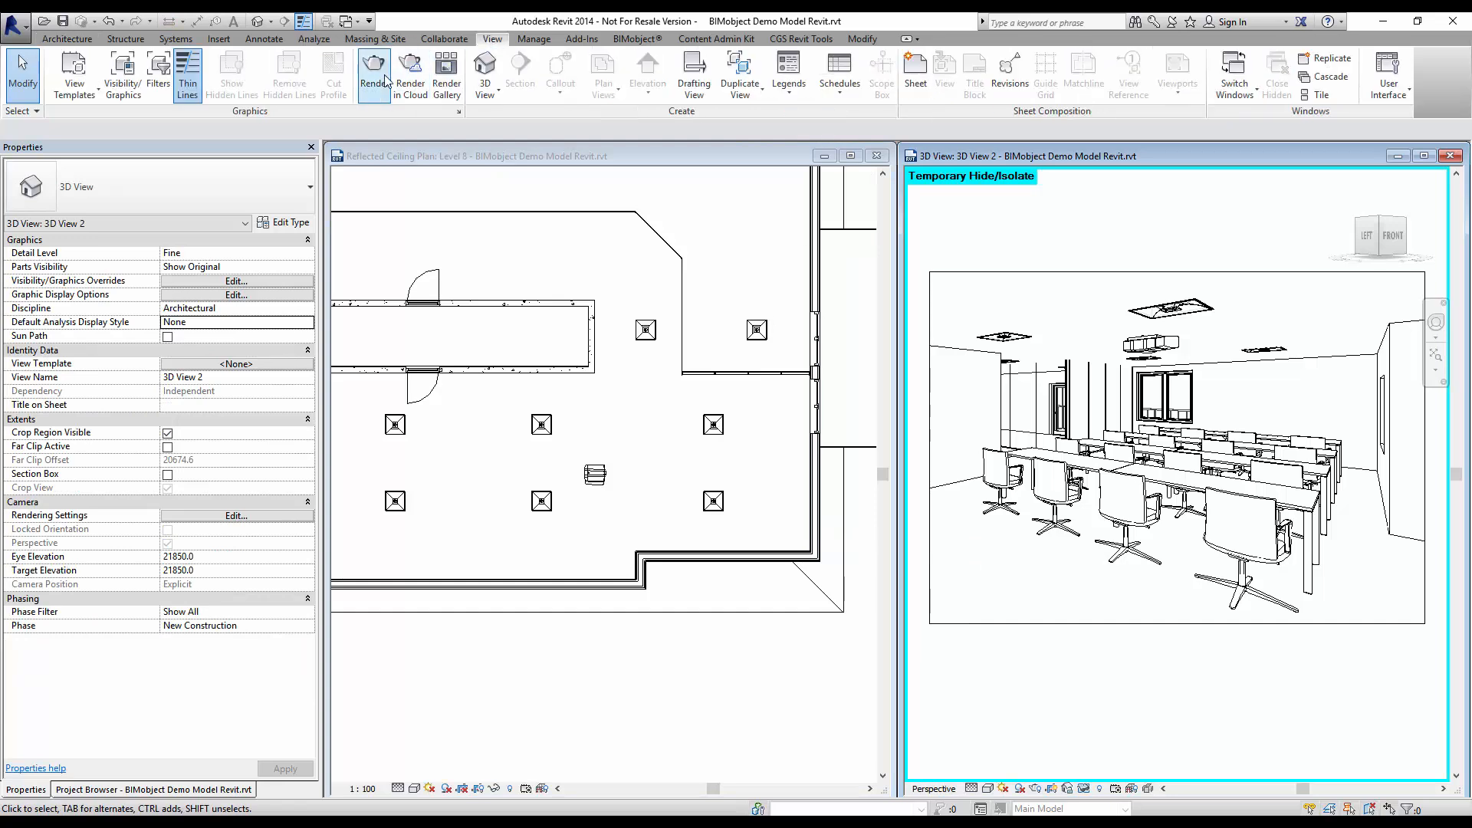
Render the 3D classroom view at medium quality from the Rendering dialog.
click(372, 69)
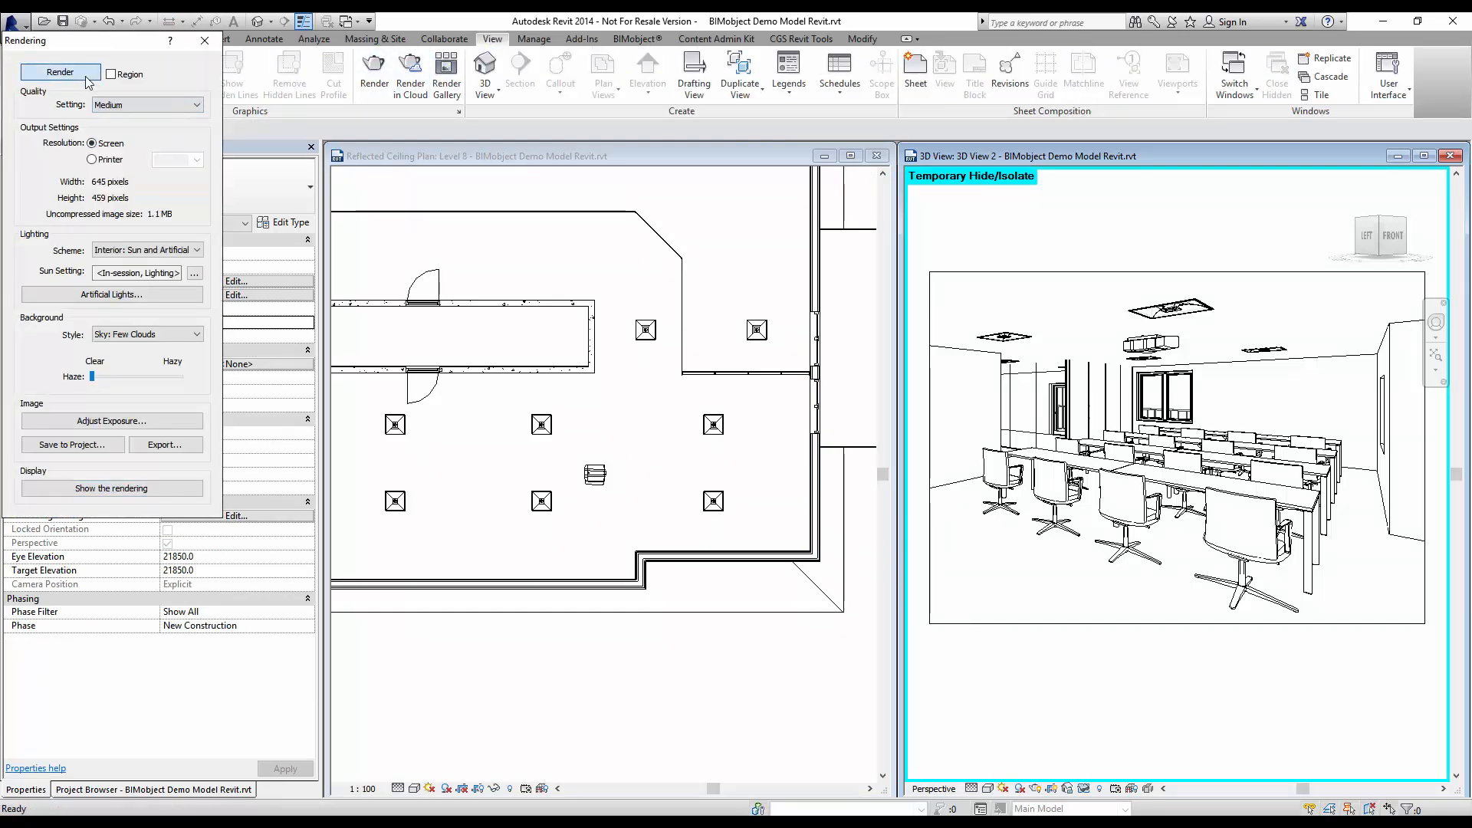
click(58, 73)
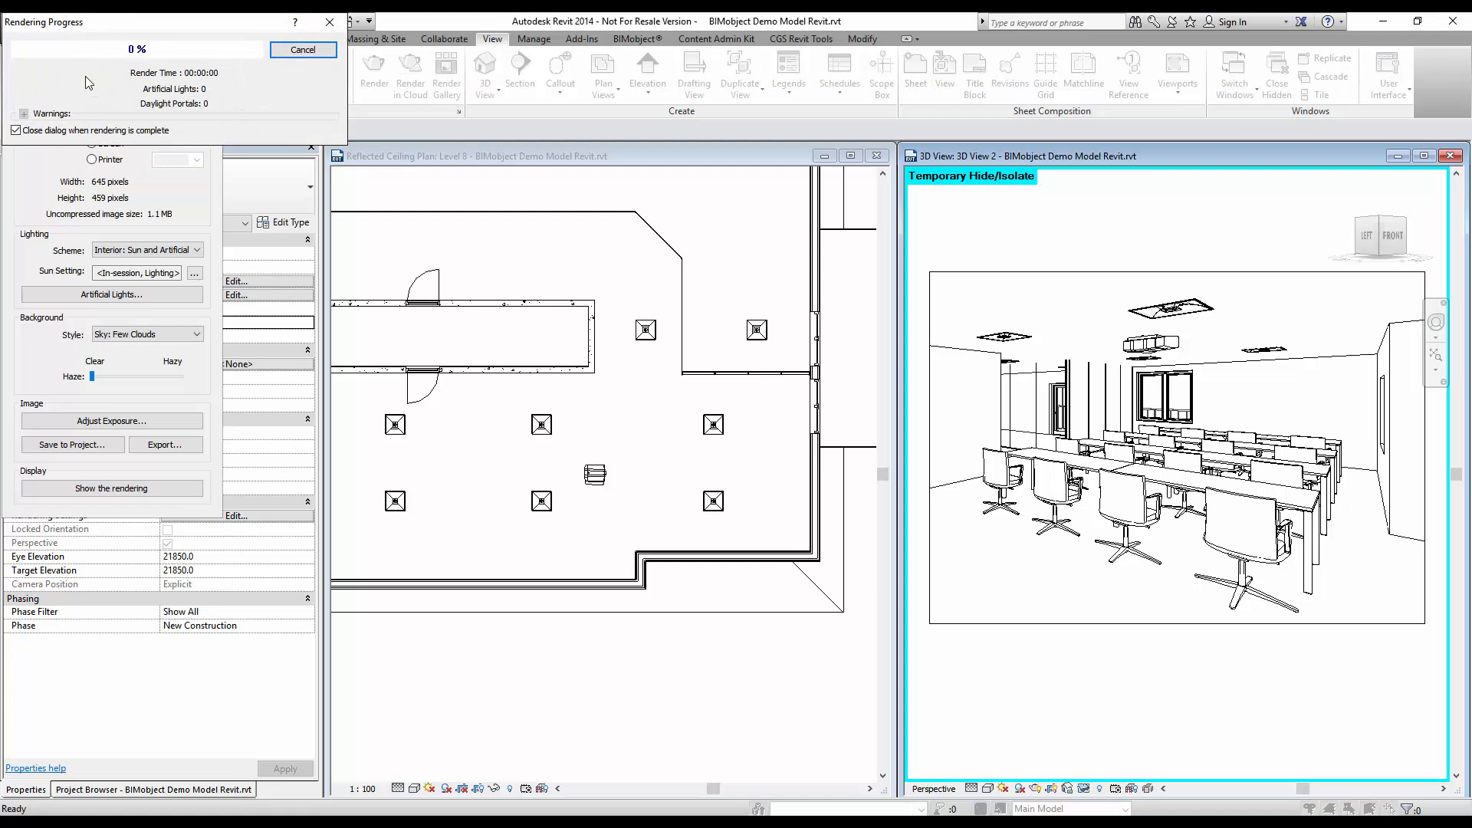